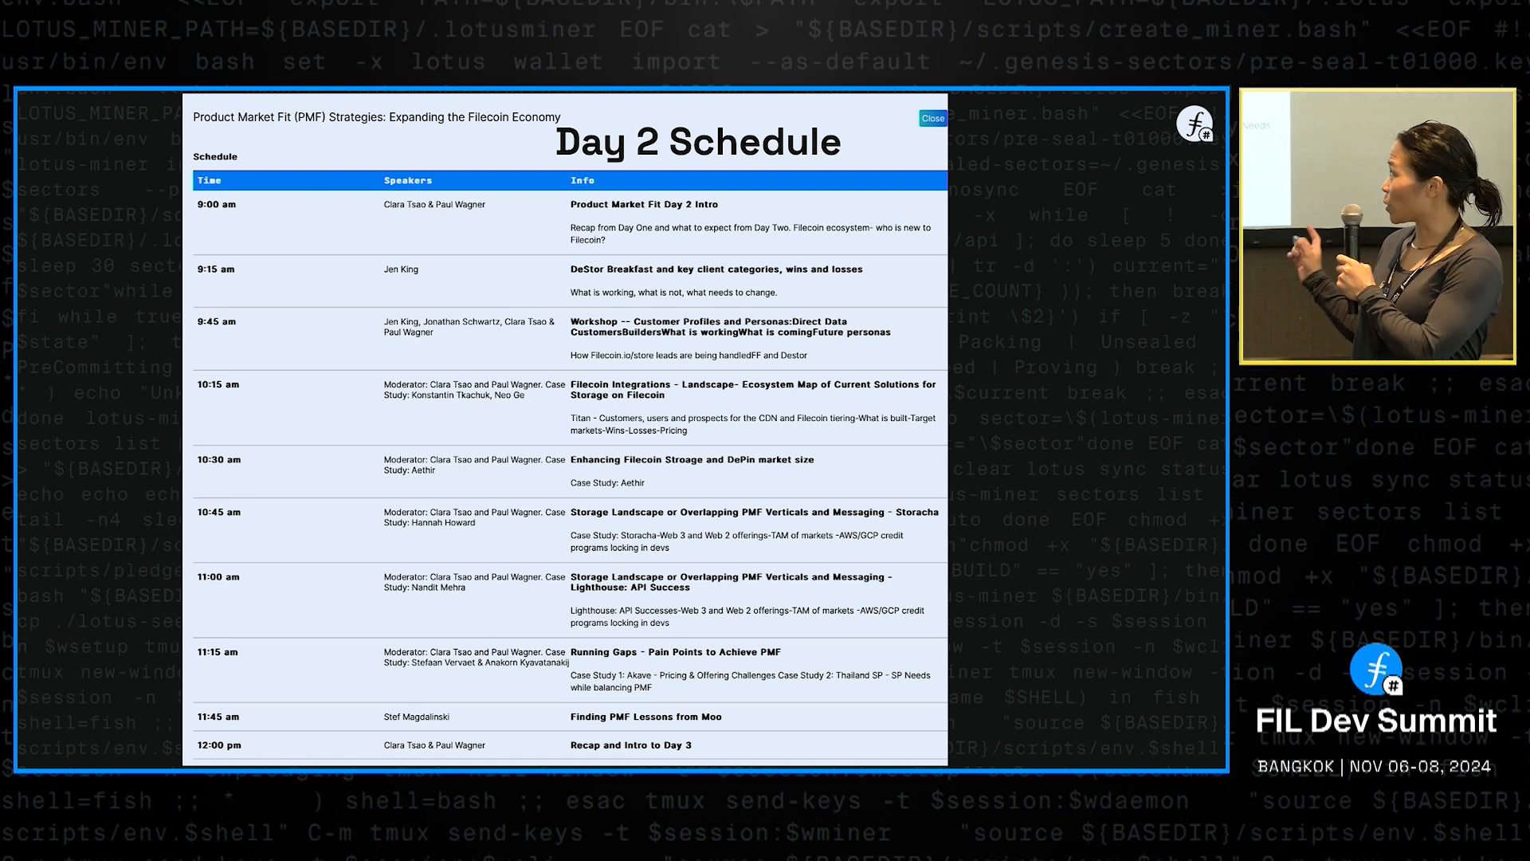
left_click(930, 118)
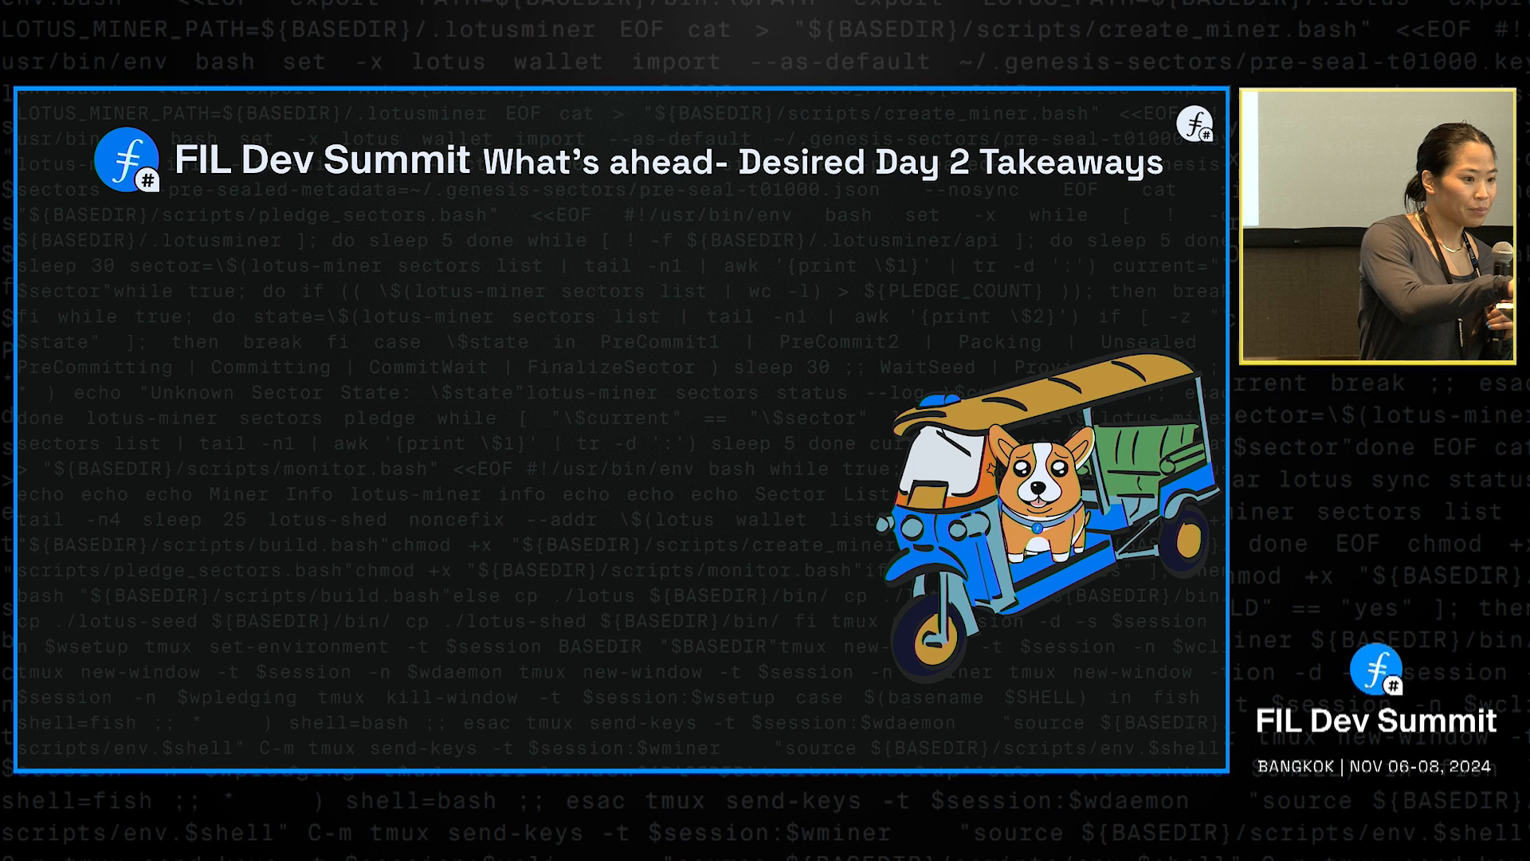